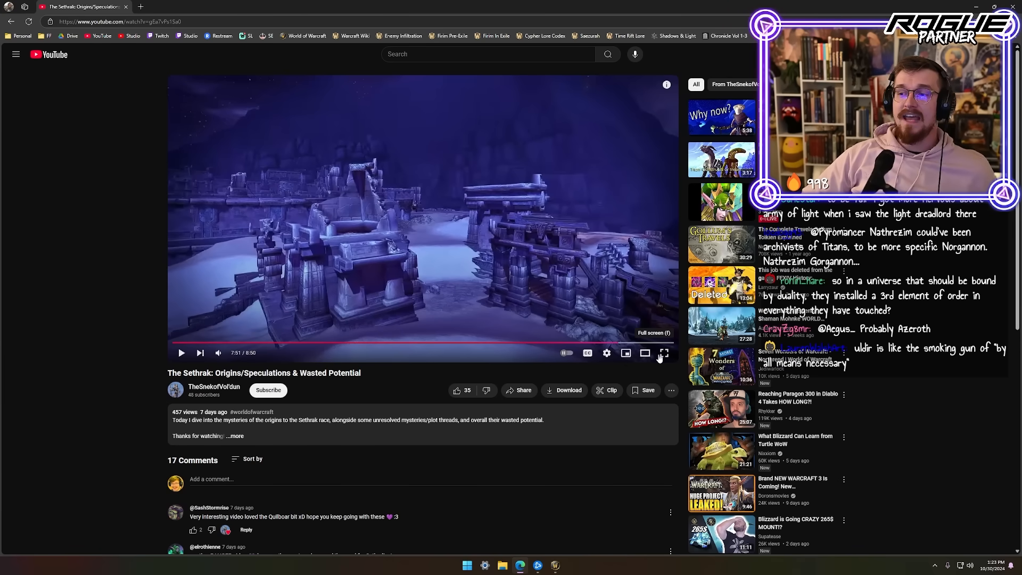
Step: Switch The Sethrak: Origins/Speculations & Wasted Potential video to full-screen playback
left_click(664, 352)
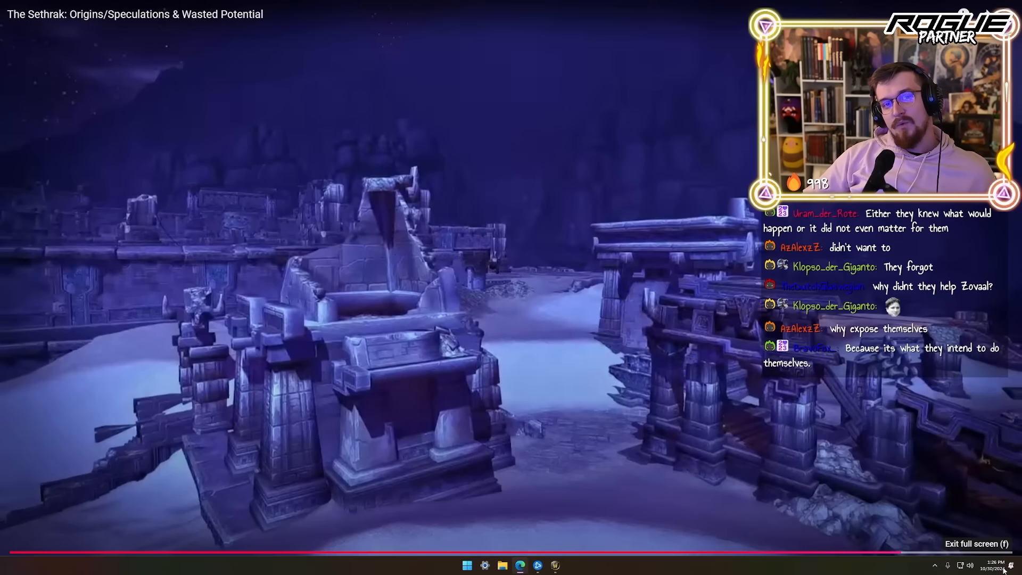
Step: Exit full screen, search Rygelon in a new tab, and view his portrait full size
left_click(975, 543)
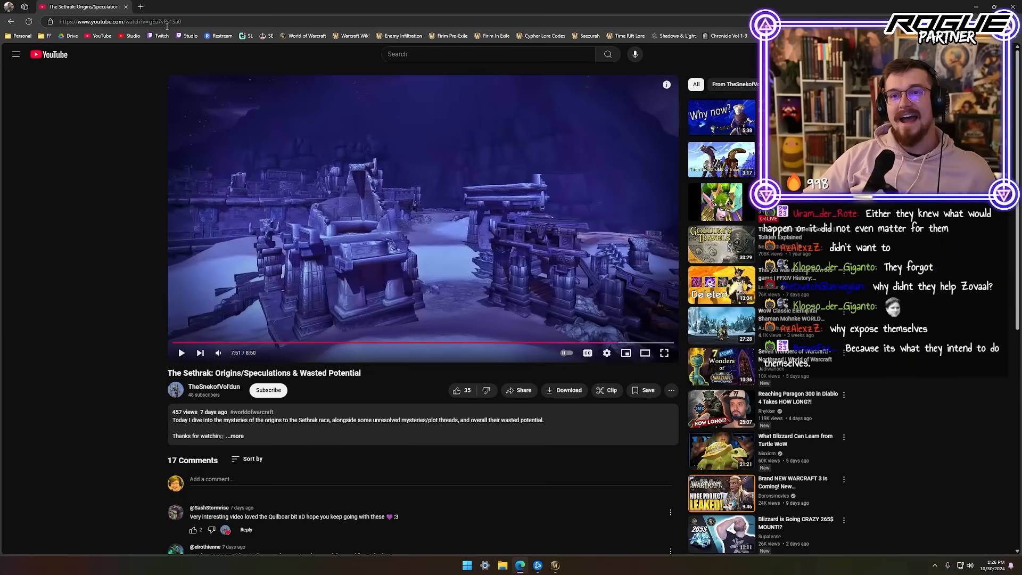
left_click(236, 6)
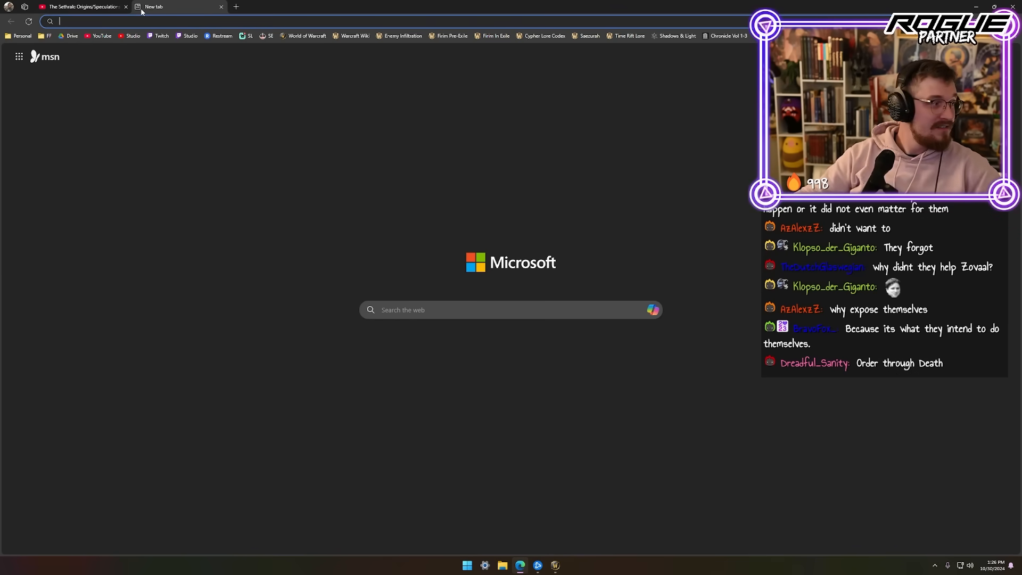
type("rygelon")
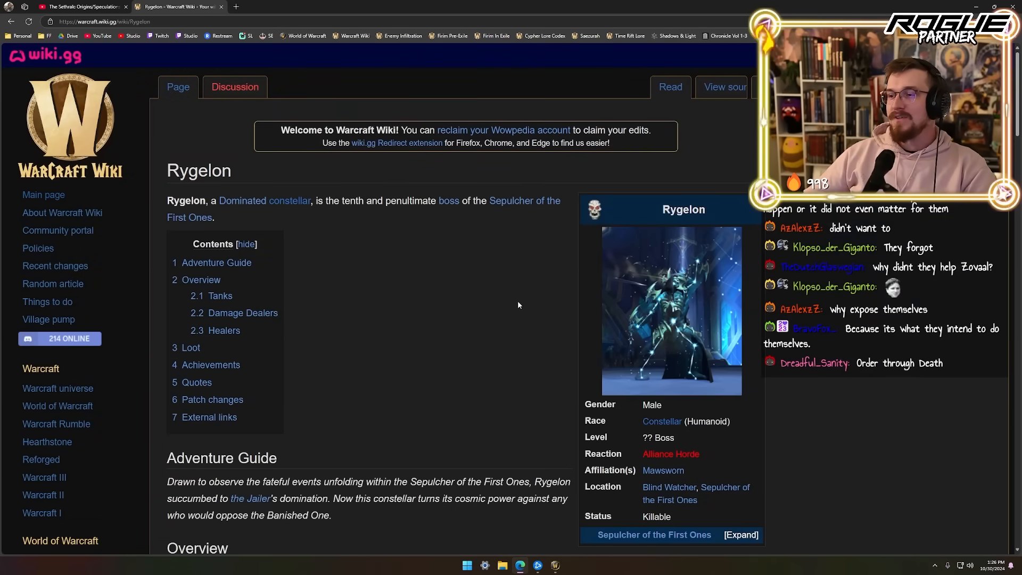
scroll("down", 3)
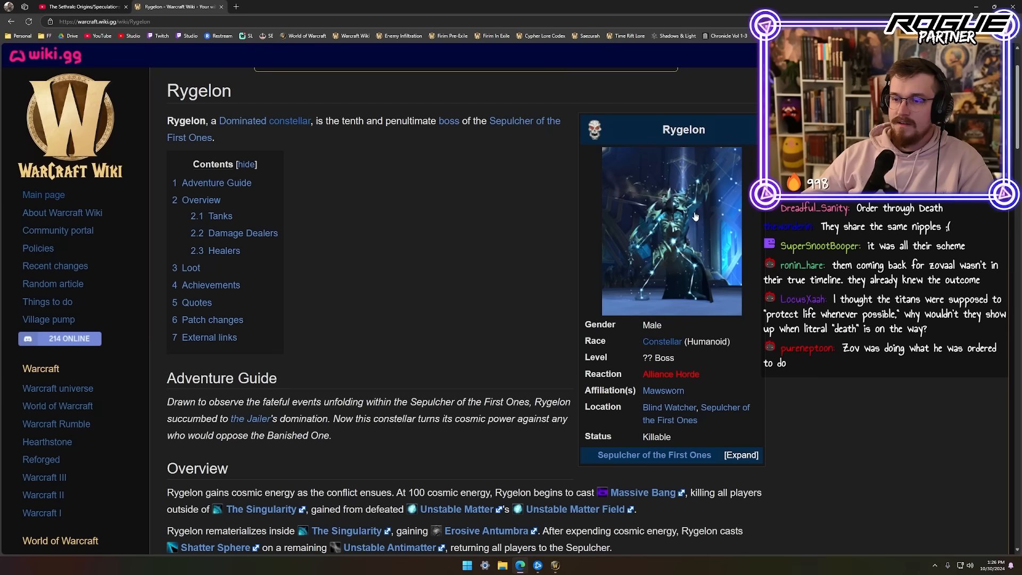
mouse_move(694, 217)
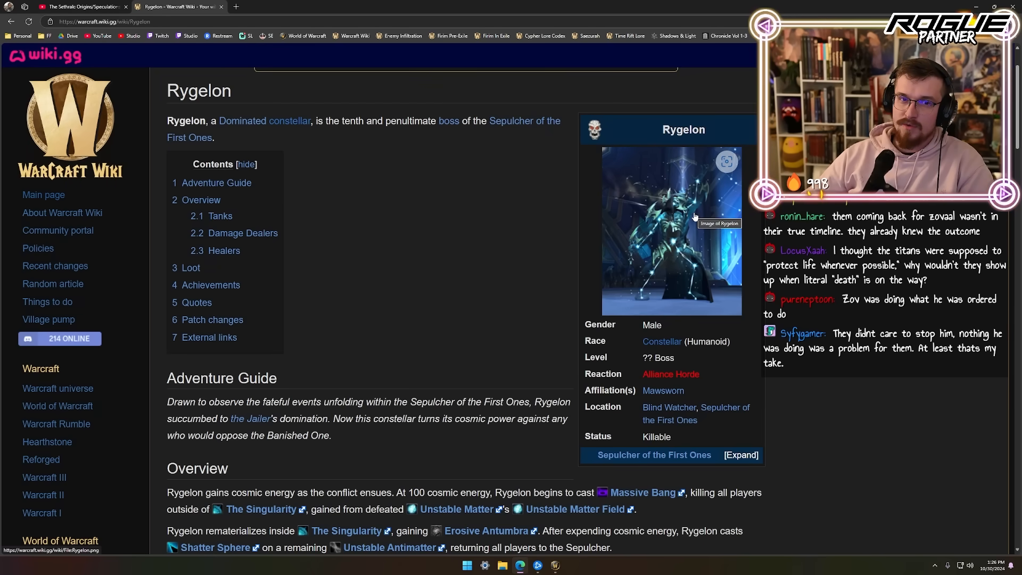
left_click(672, 232)
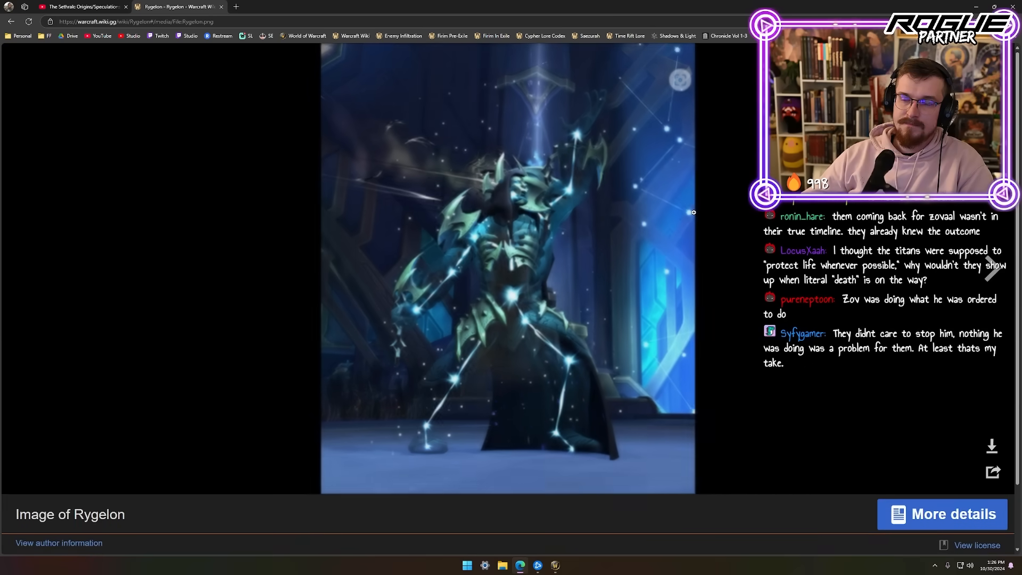
Step: Search Xal'atath, open Harbaron's page and full-size portrait, then bring up the Argus cinematic
type("xal'atath")
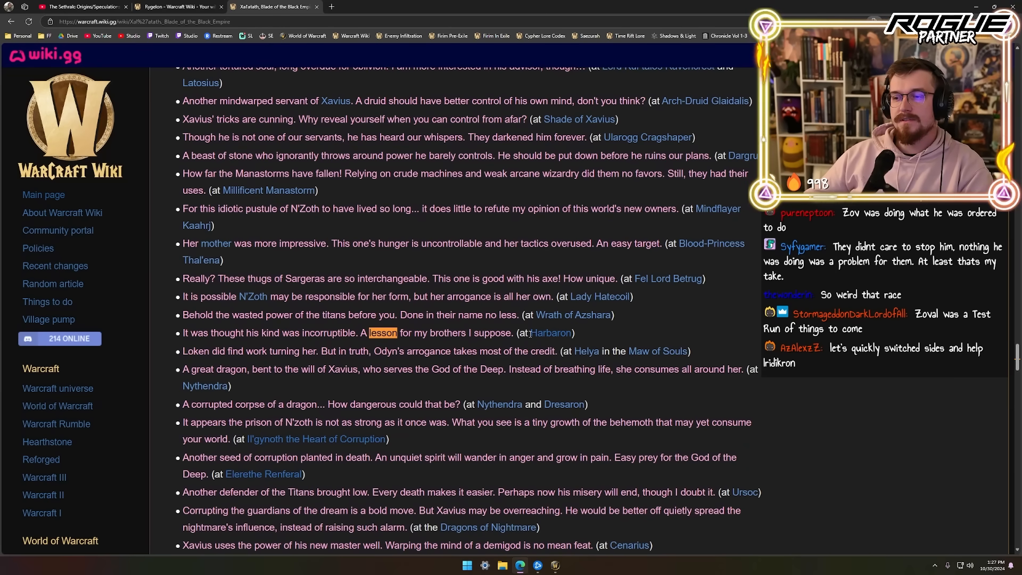
left_click(549, 332)
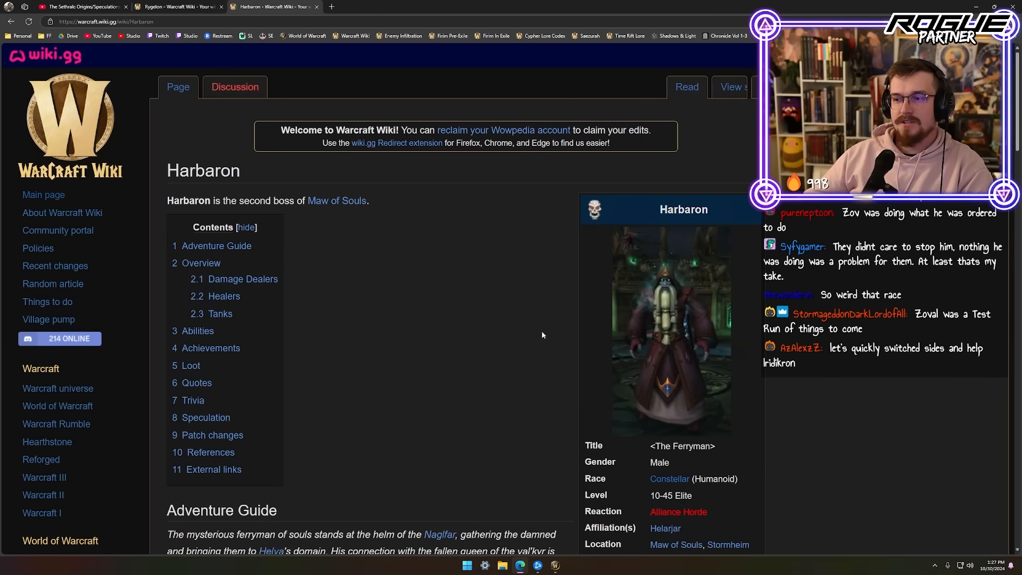
left_click(669, 329)
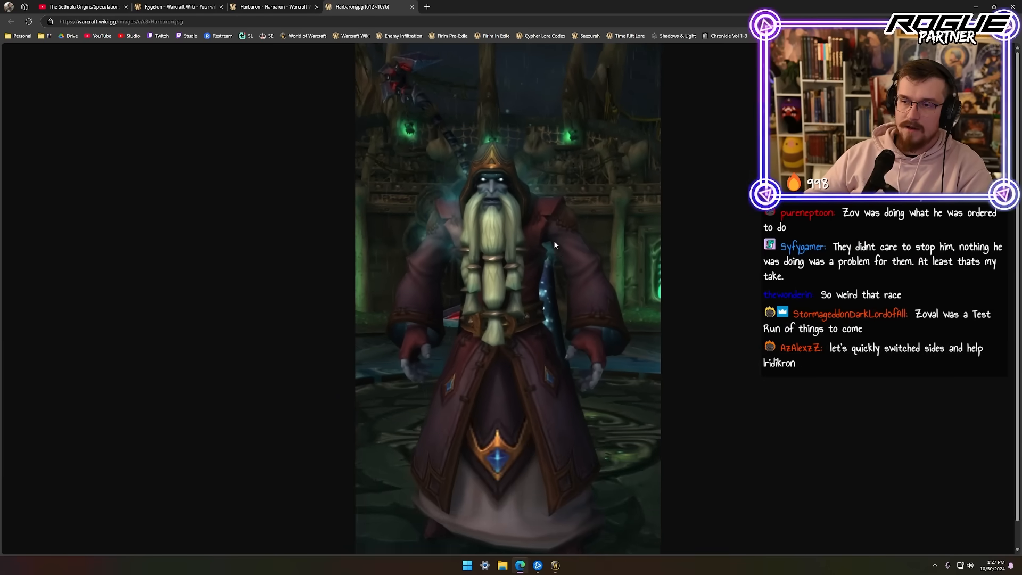
left_click(426, 7)
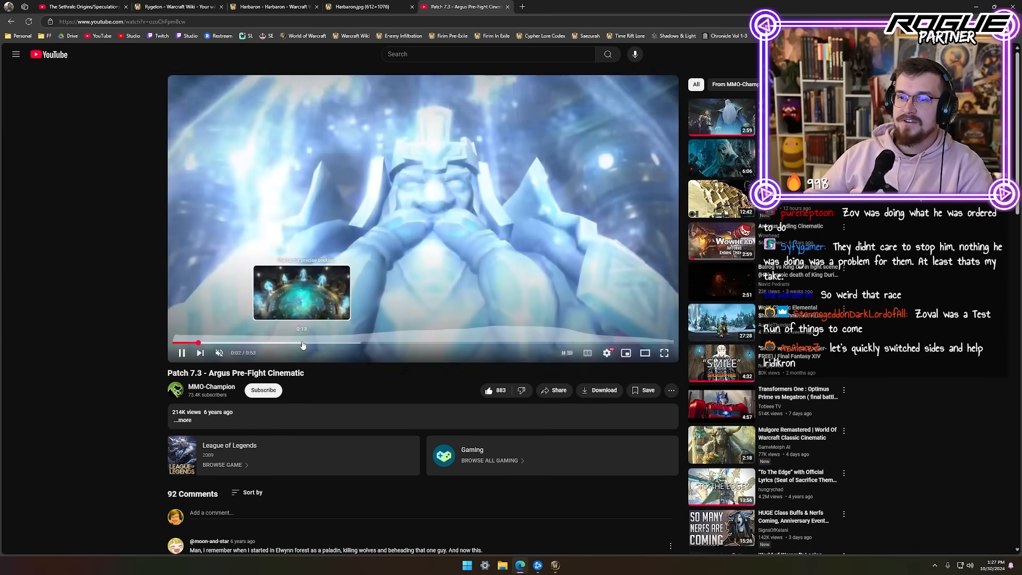
Step: Skip the Argus Pre-Fight Cinematic to 0:13, then go back to Harbaron.jpg
left_click(306, 341)
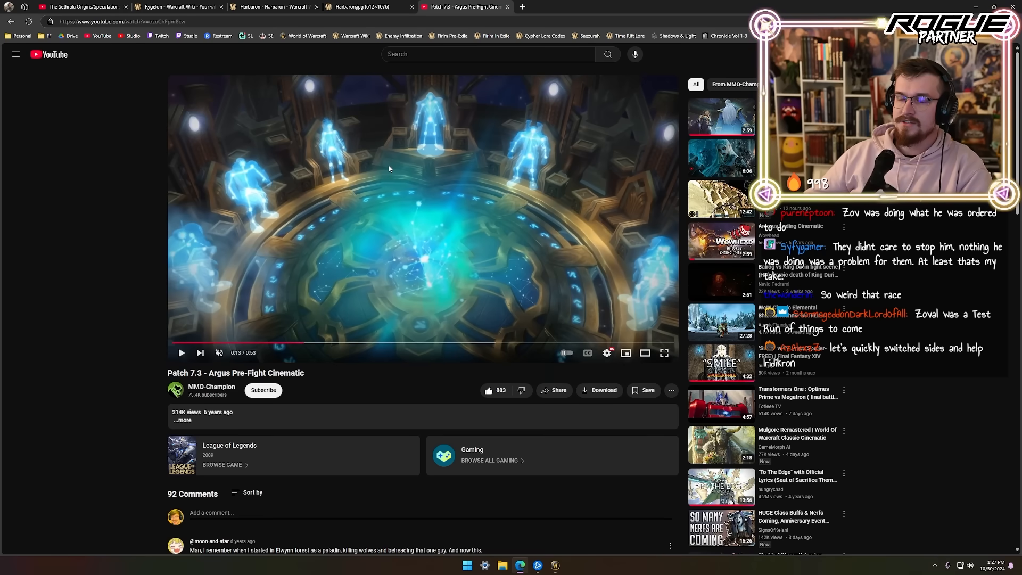
left_click(274, 7)
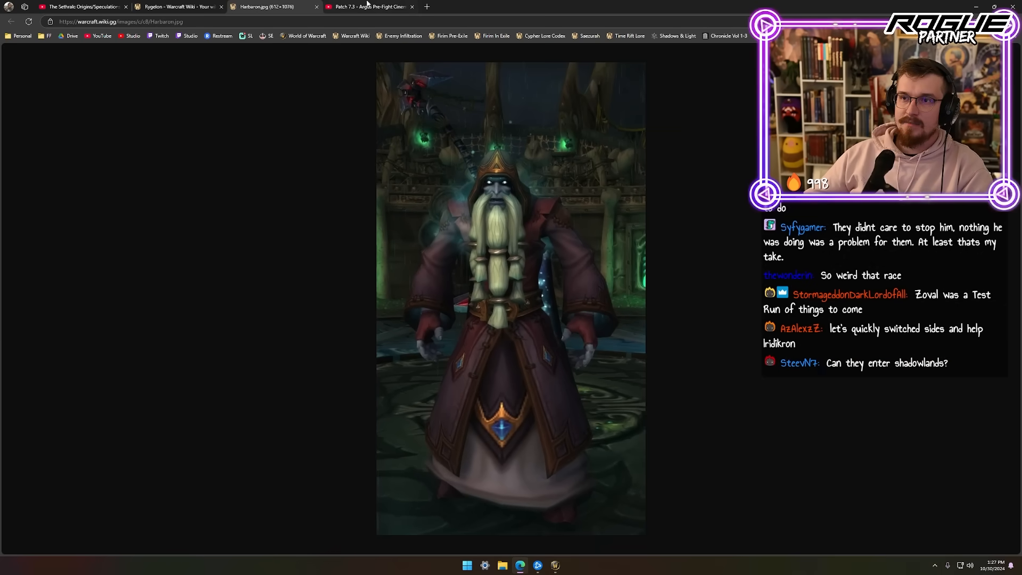
Step: Return to the Rygelon wiki page and read down through its loot and achievements
left_click(176, 6)
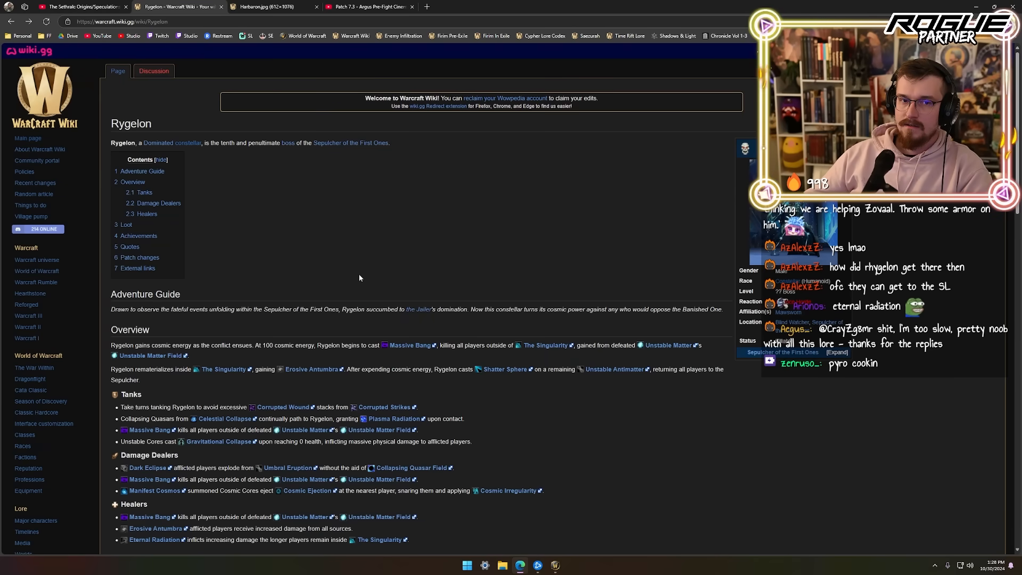
scroll("down", 3)
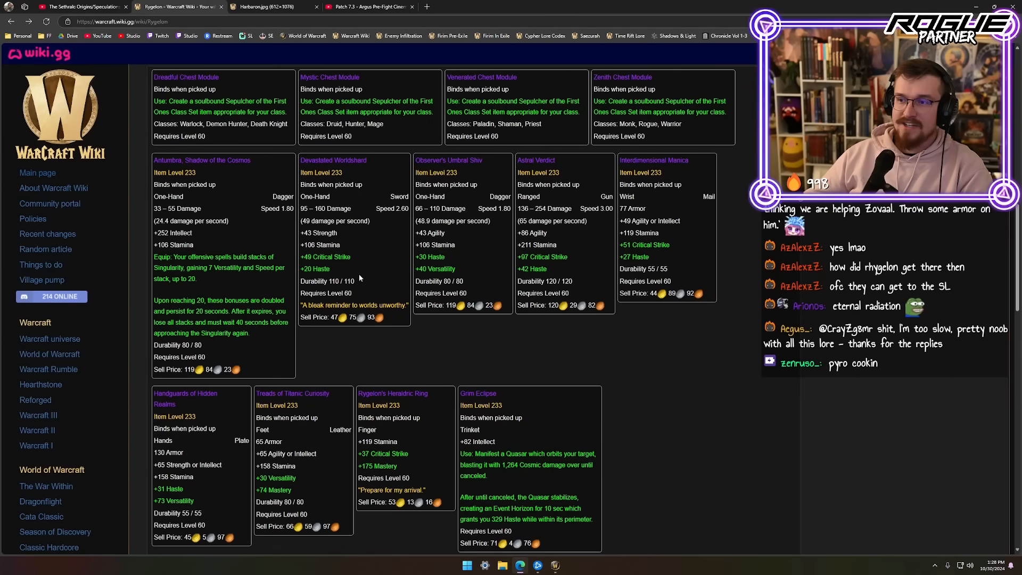
mouse_move(653, 160)
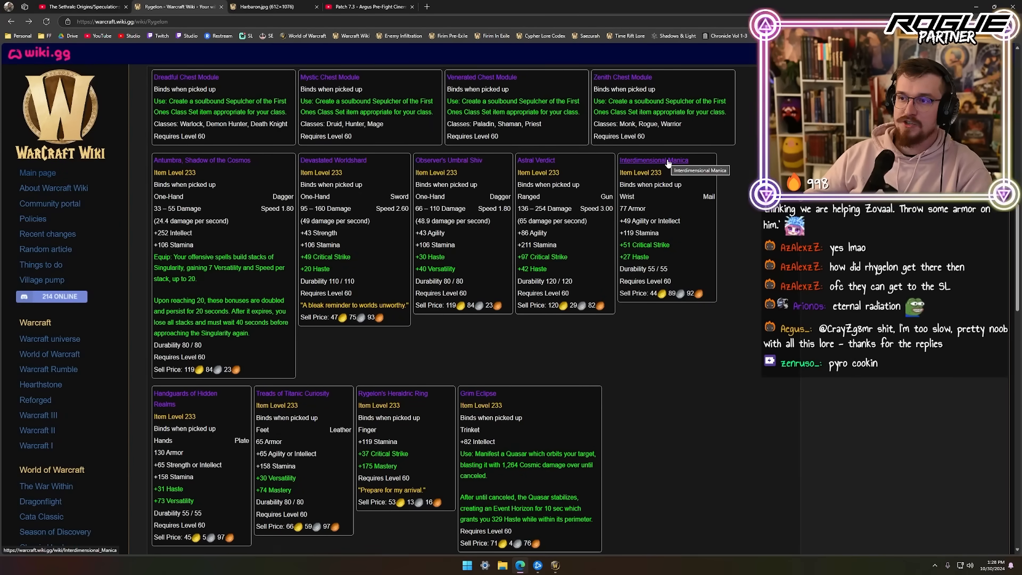
mouse_move(339, 159)
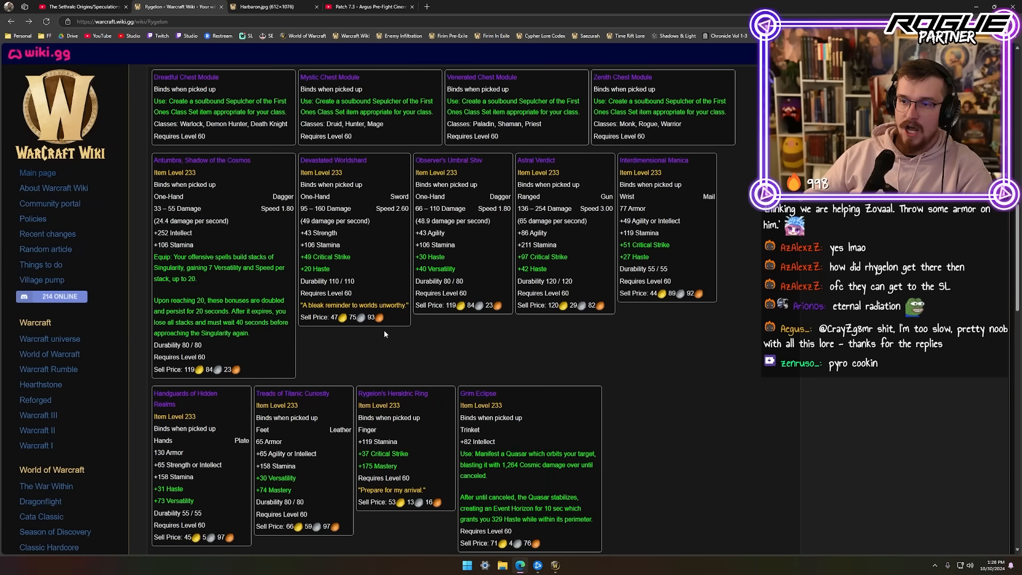
scroll("down", 3)
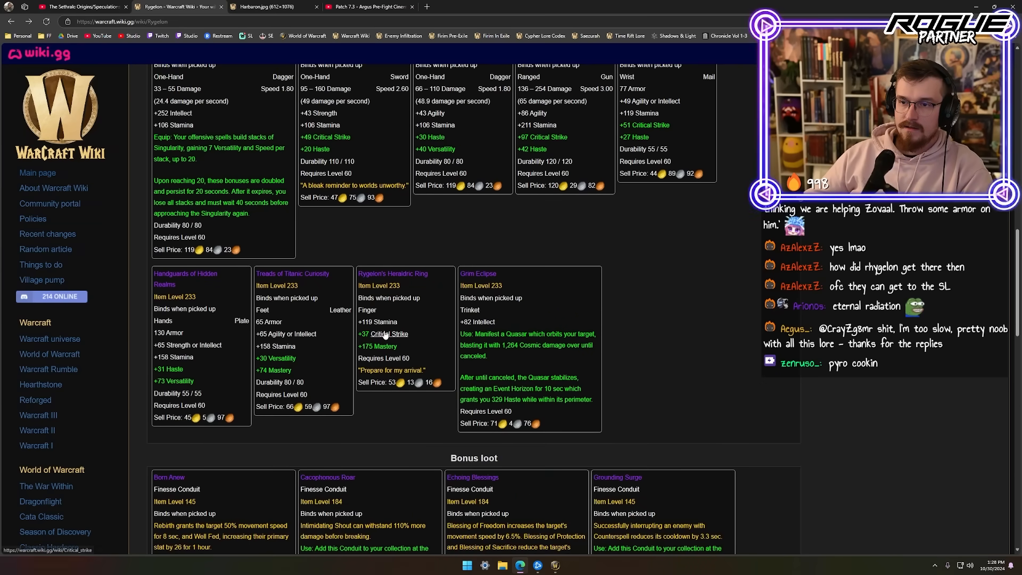
scroll("down", 3)
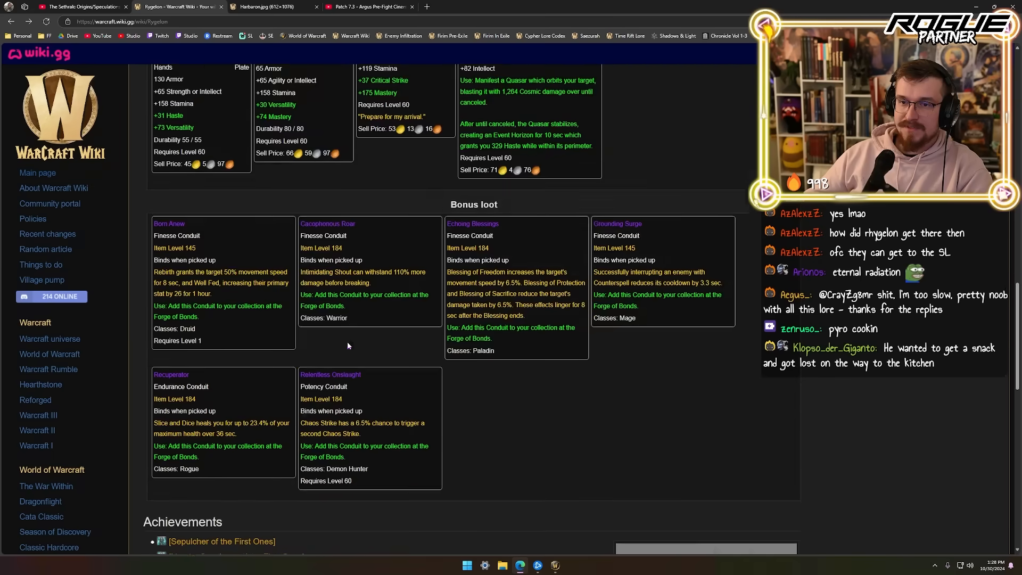
scroll("up", 3)
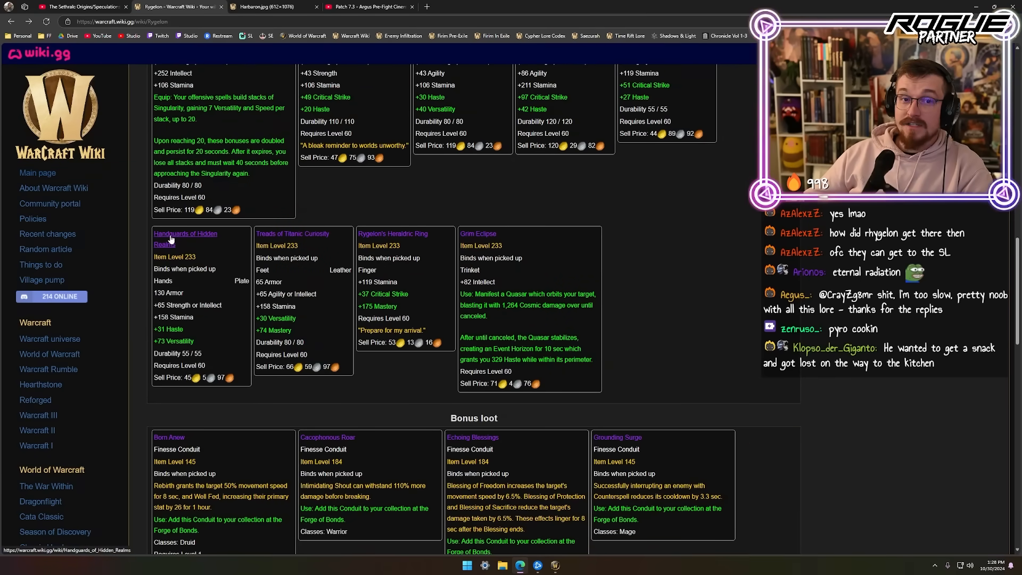
scroll("up", 3)
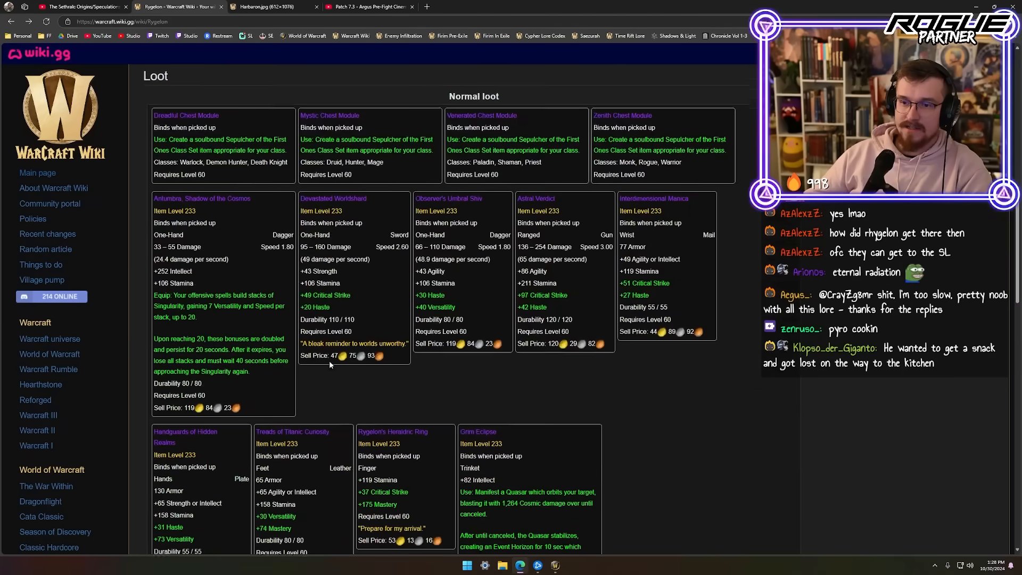
scroll("down", 3)
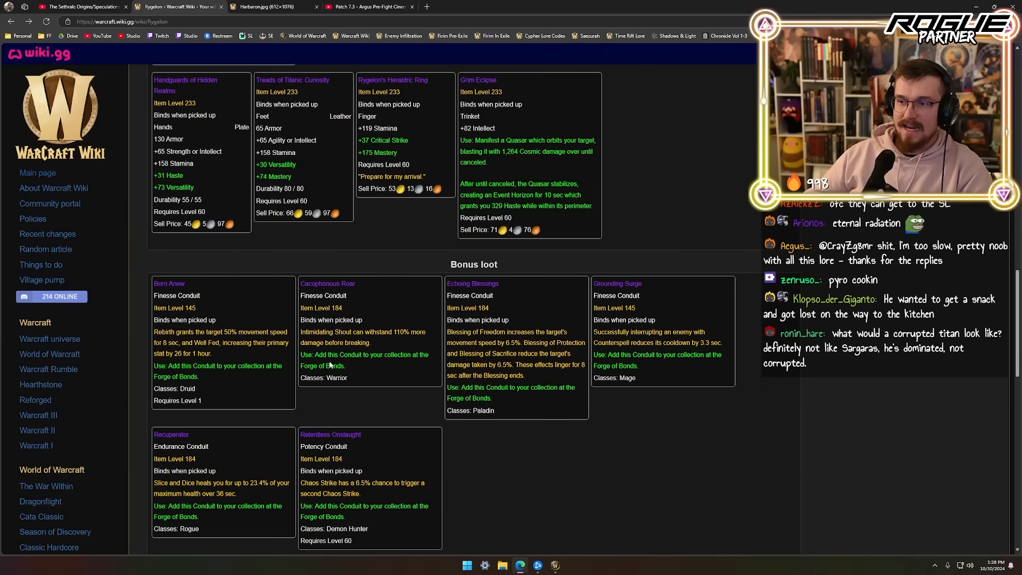
scroll("down", 3)
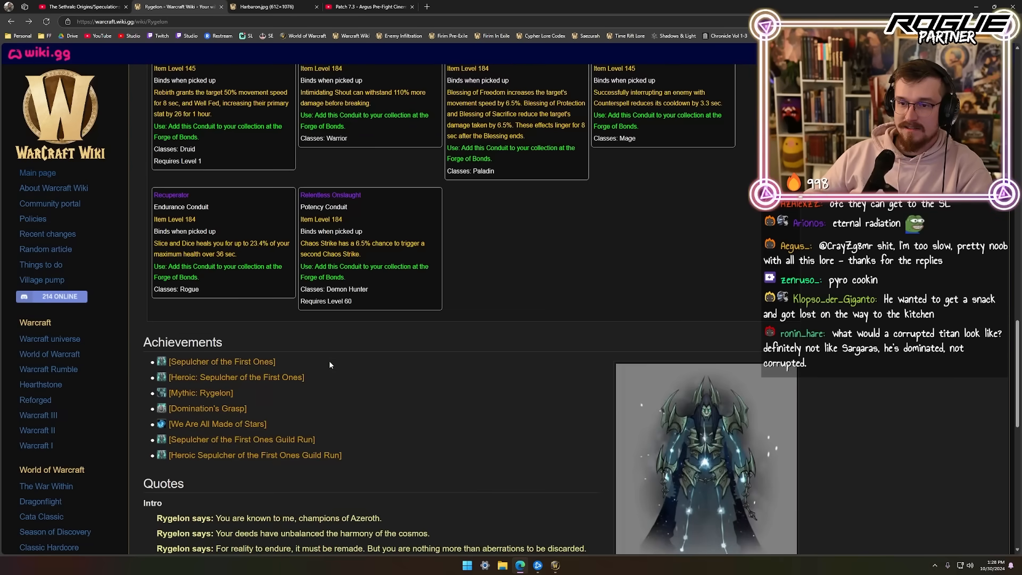
scroll("down", 3)
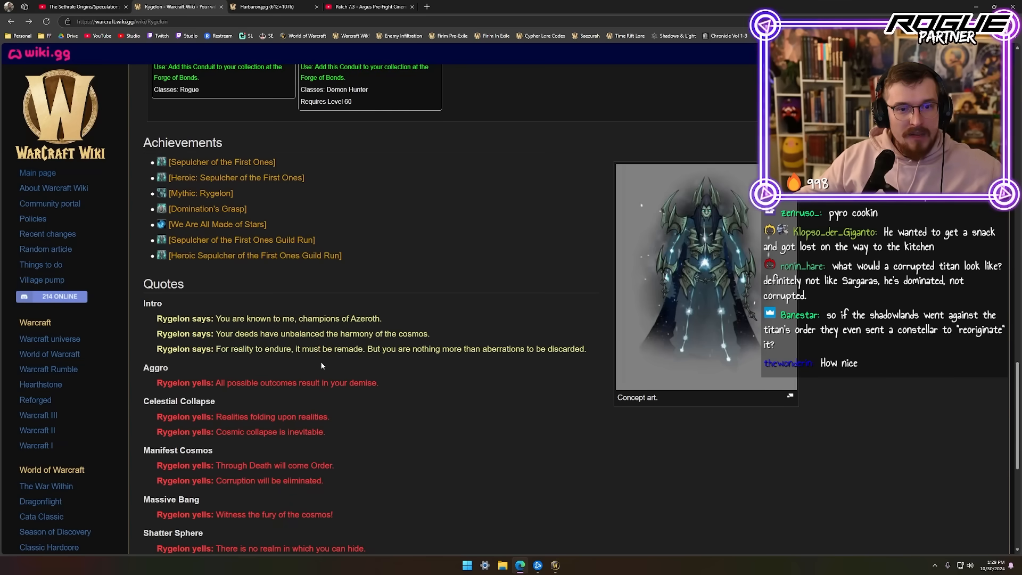
Step: Highlight Rygelon's quote 'Existence will be re-ordered.' in the Quotes section
scroll("down", 3)
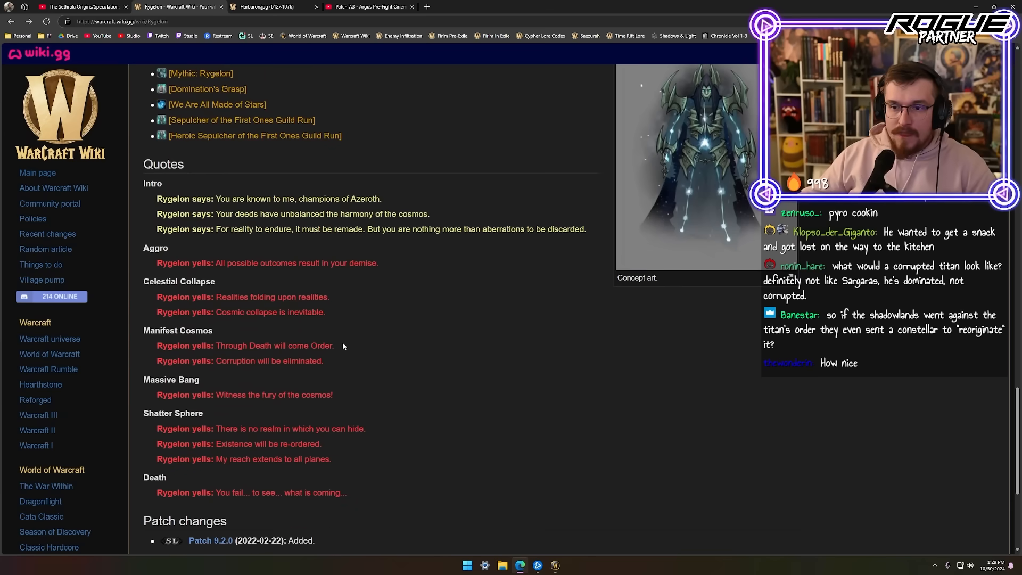
double_click(274, 345)
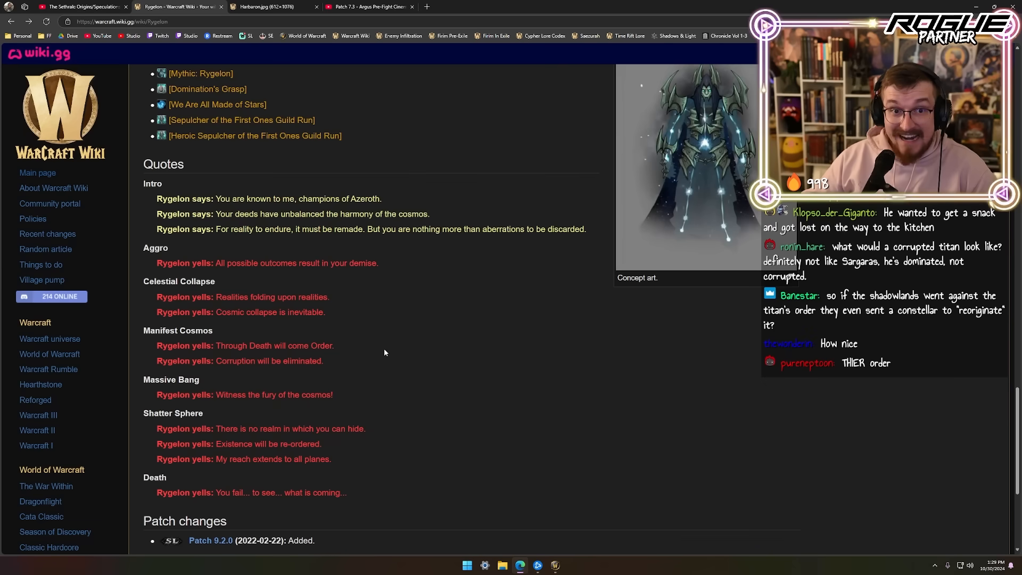
left_click_drag(235, 345, 333, 345)
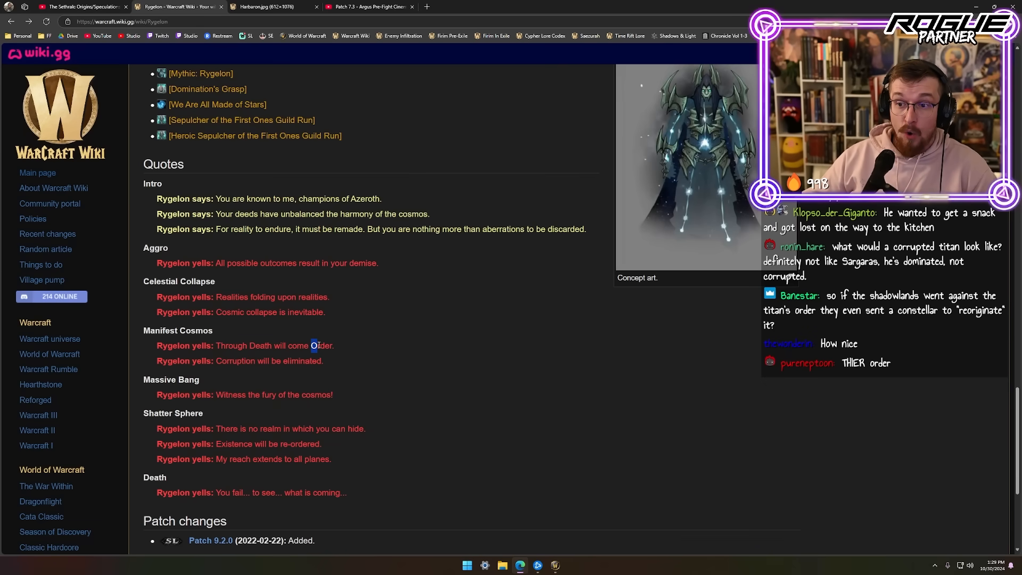
scroll("down", 3)
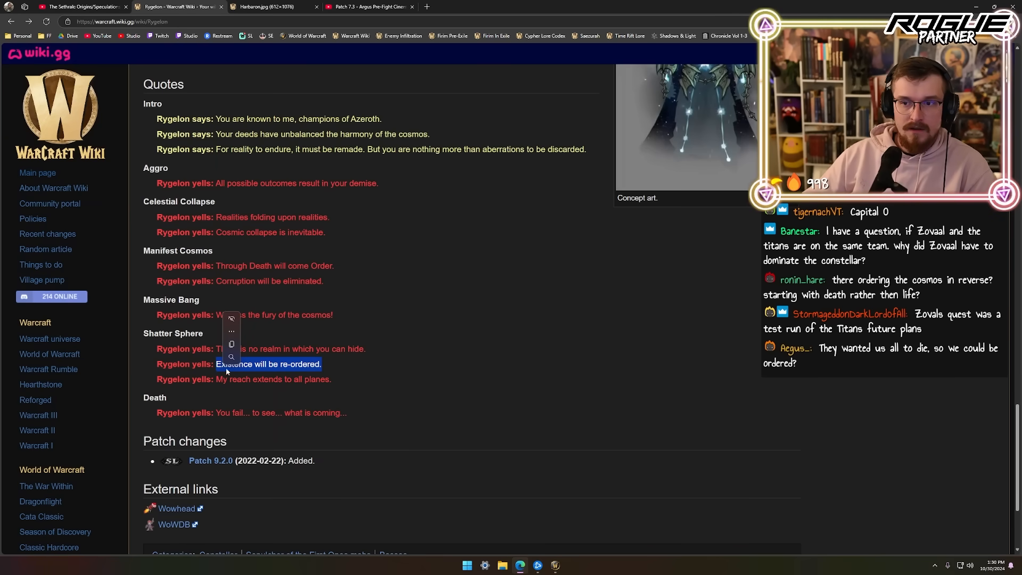
Step: Switch to the Patch 7.3 Argus Pre-Fight Cinematic, paused around 0:13
left_click(456, 316)
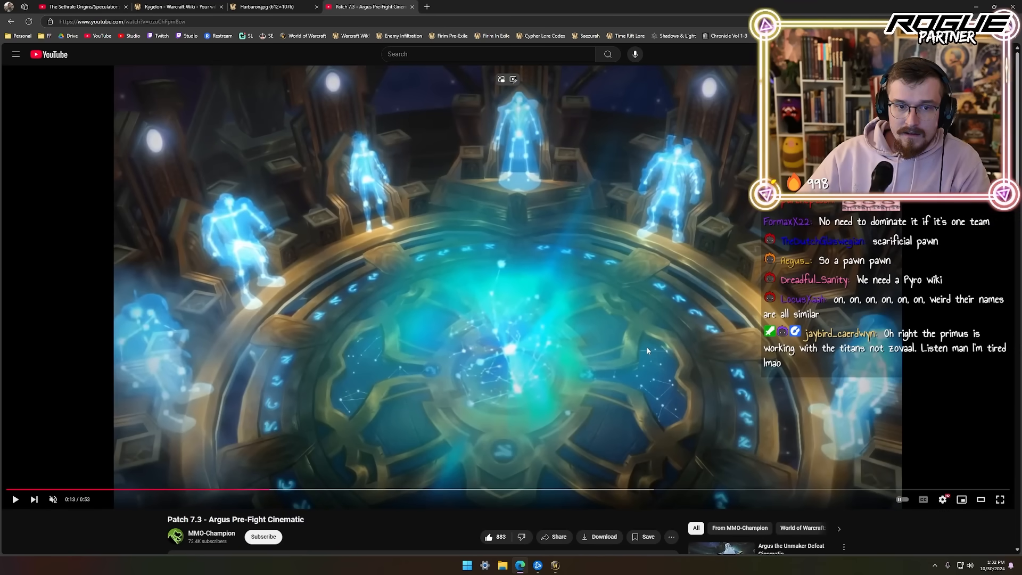
left_click(260, 6)
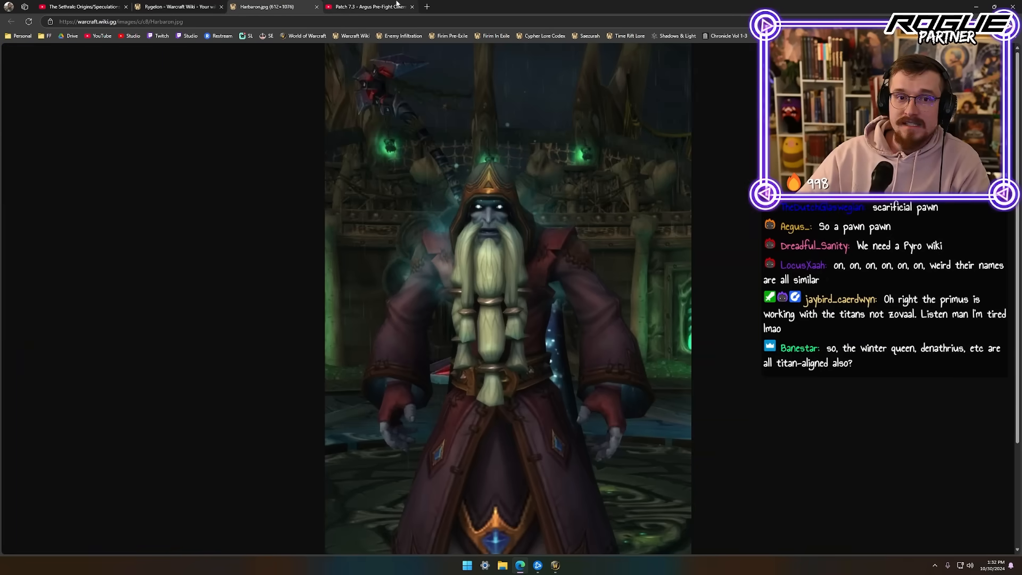
left_click(365, 7)
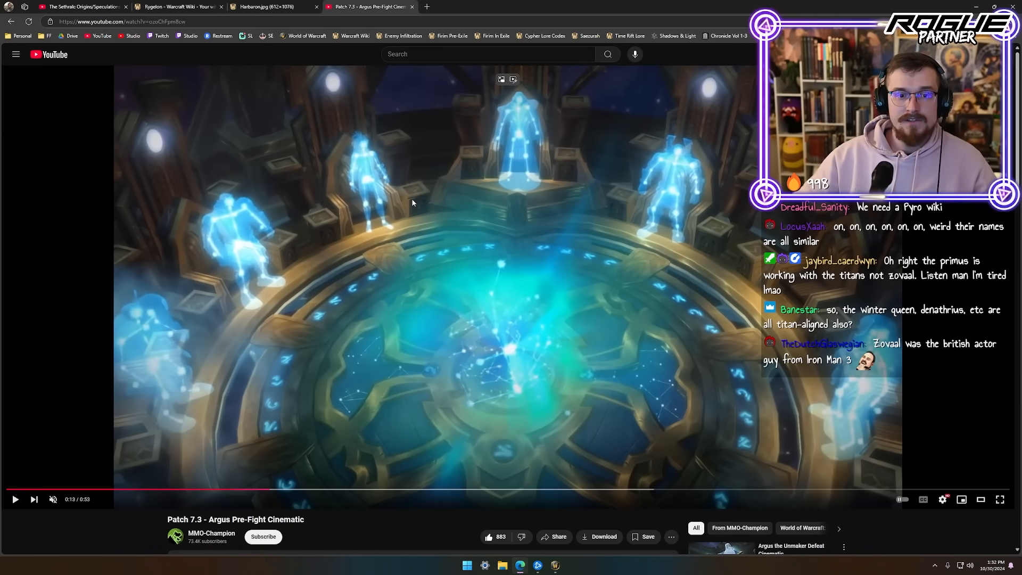
mouse_move(619, 414)
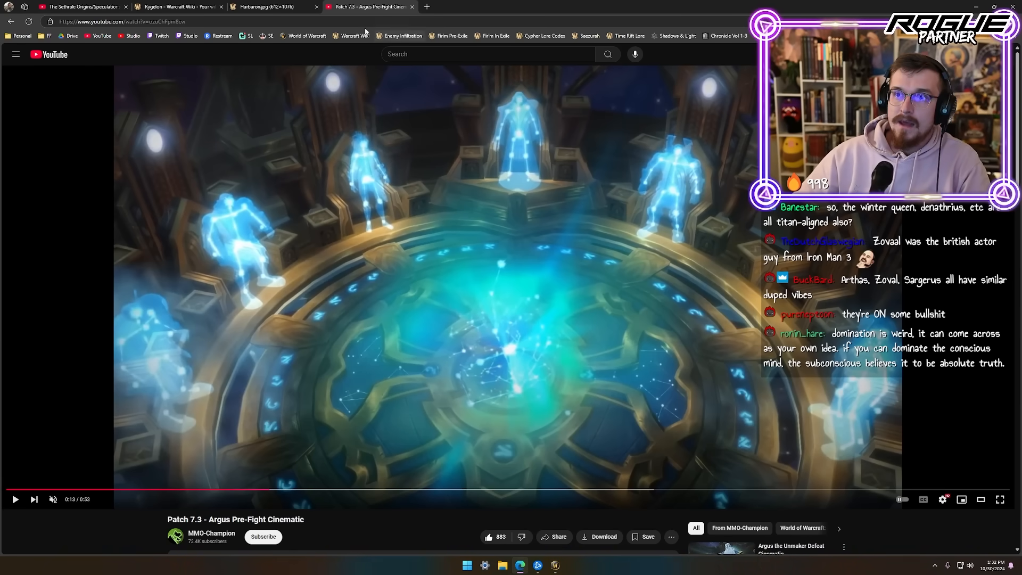
left_click(177, 6)
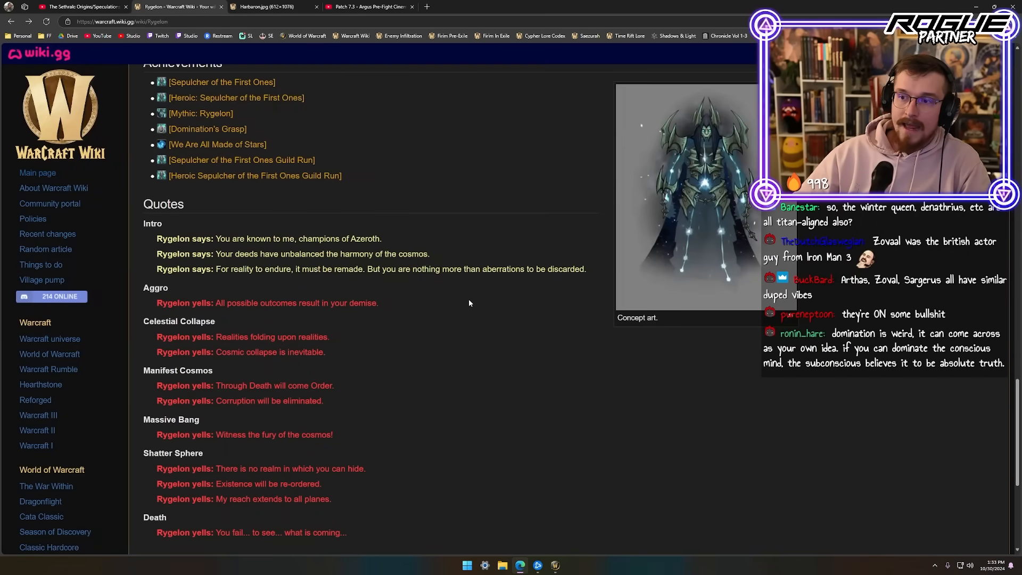
scroll("down", 3)
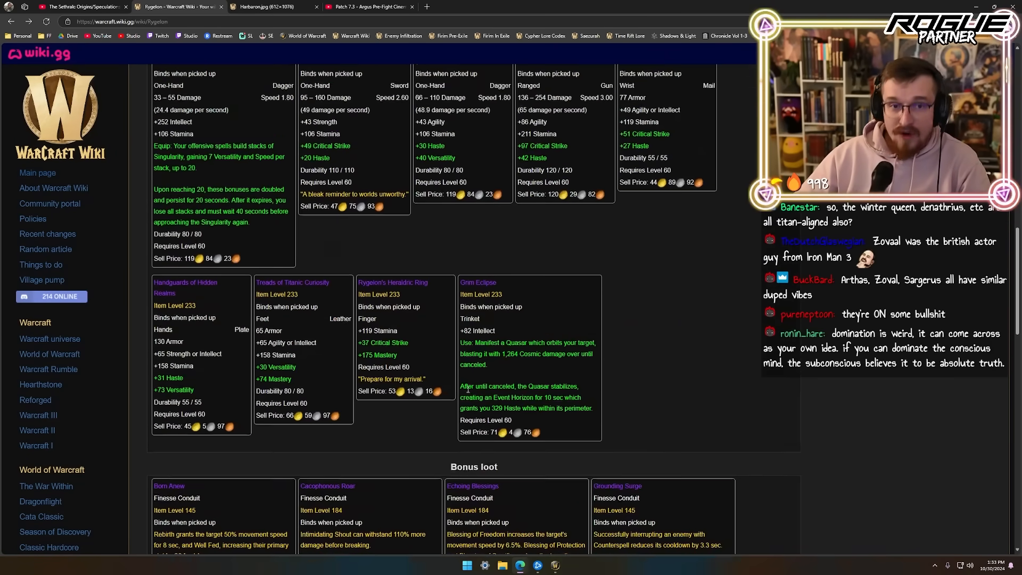
left_click(368, 6)
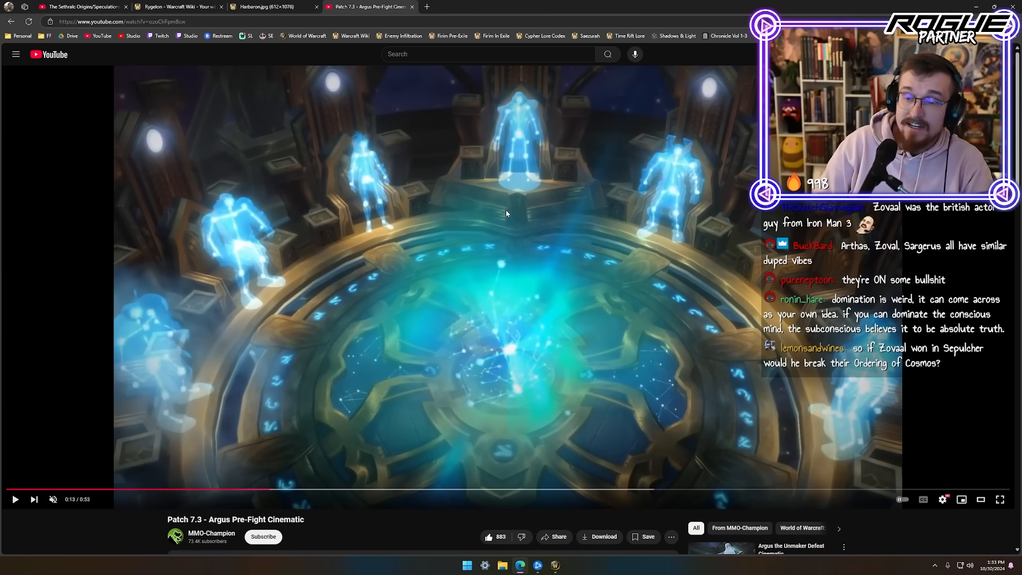
mouse_move(703, 258)
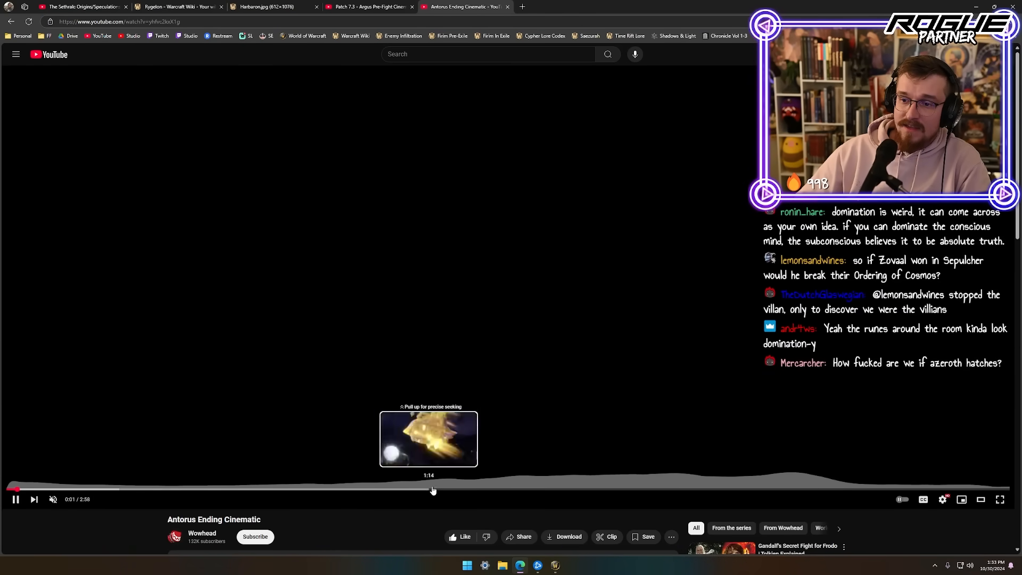
Step: Skip the Antorus Ending Cinematic to about 1:14 and search Google for 'sargeras'
left_click(428, 489)
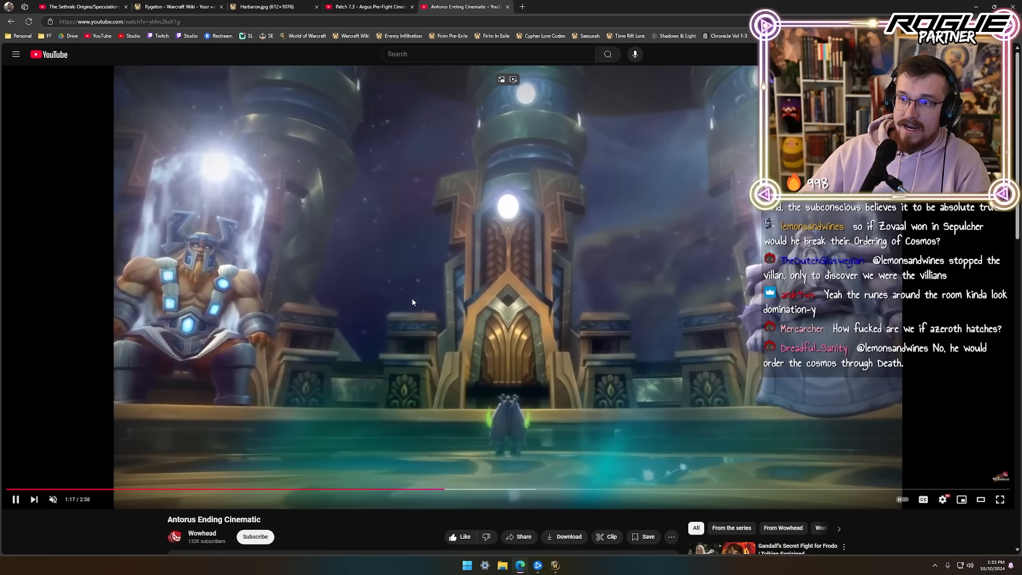
left_click(522, 6)
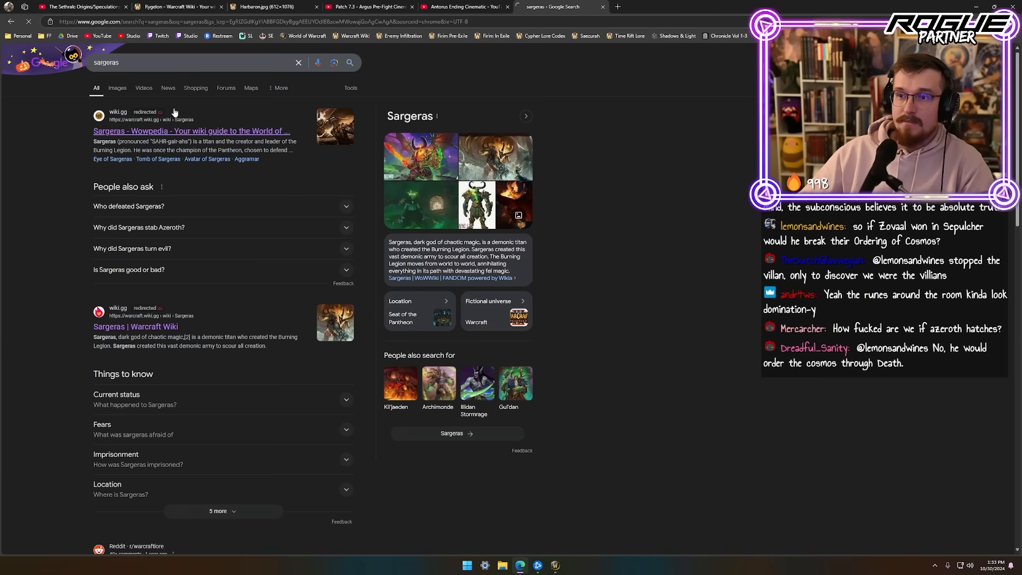
Step: Open the armored Sargeras picture from Google Images results in a new window
left_click(116, 88)
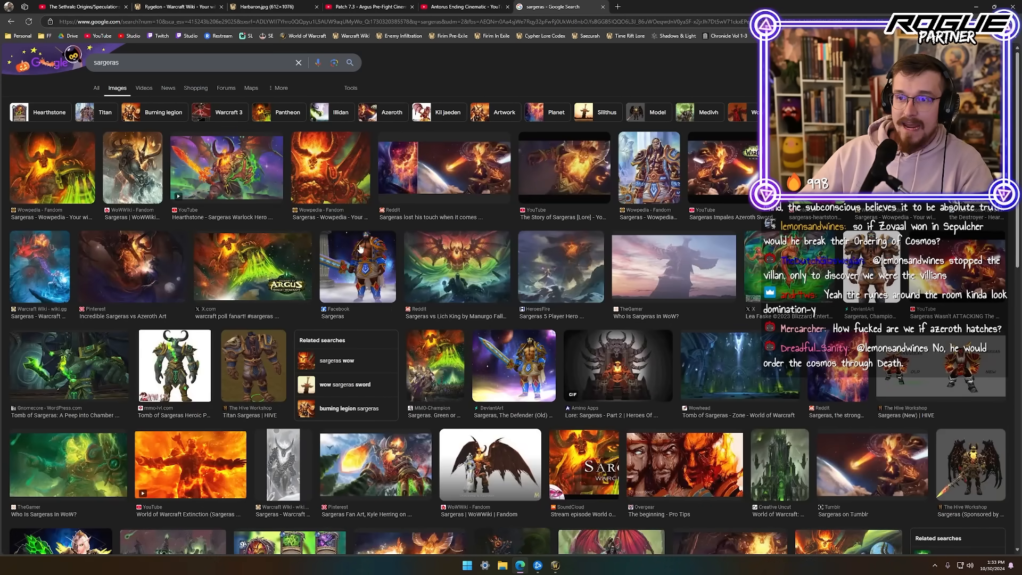
right_click(653, 176)
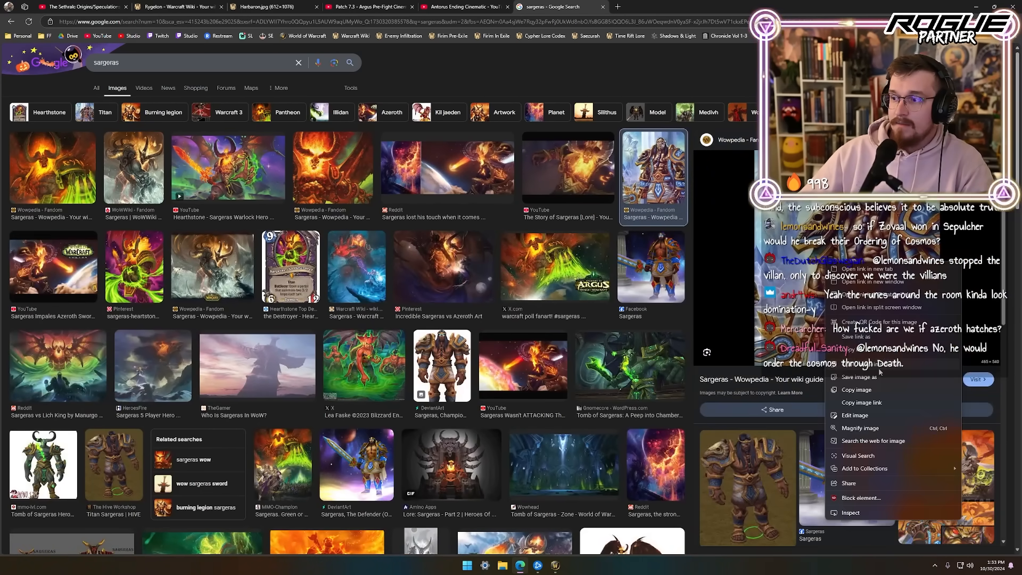
left_click(872, 277)
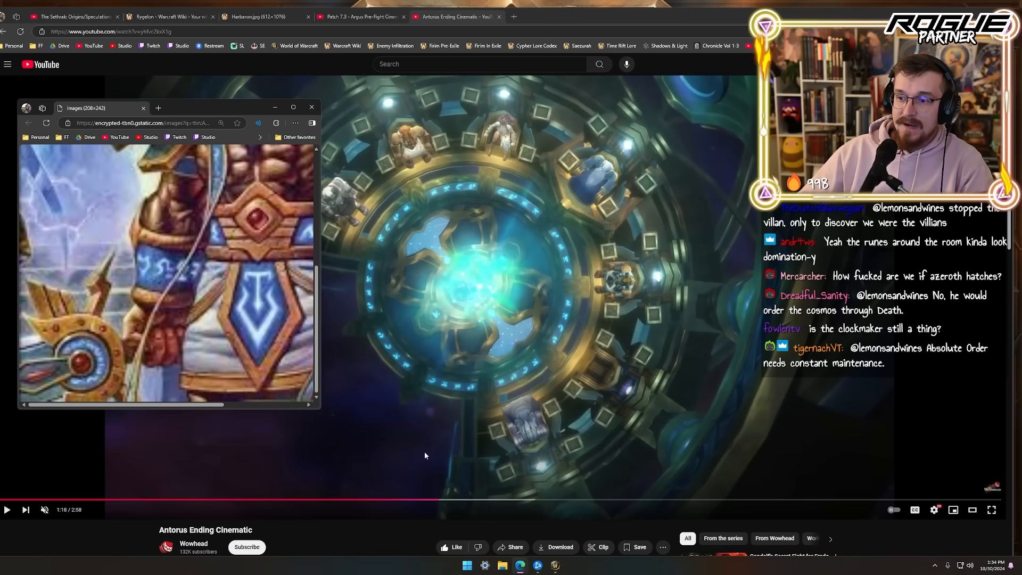
mouse_move(758, 500)
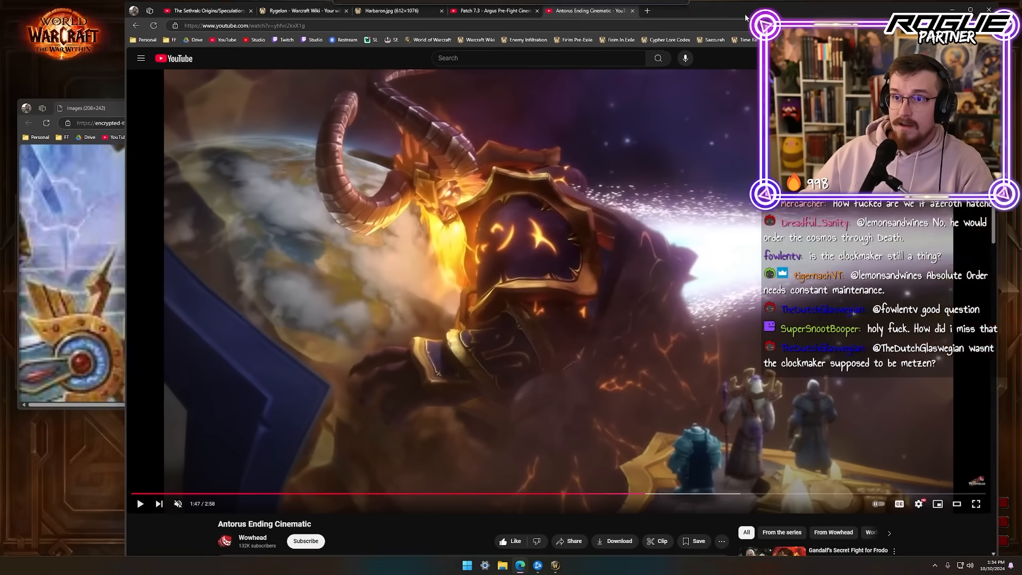
Step: Flip between the Argus and Antorus cinematic tabs, then open the wiki's Titan article
left_click(476, 11)
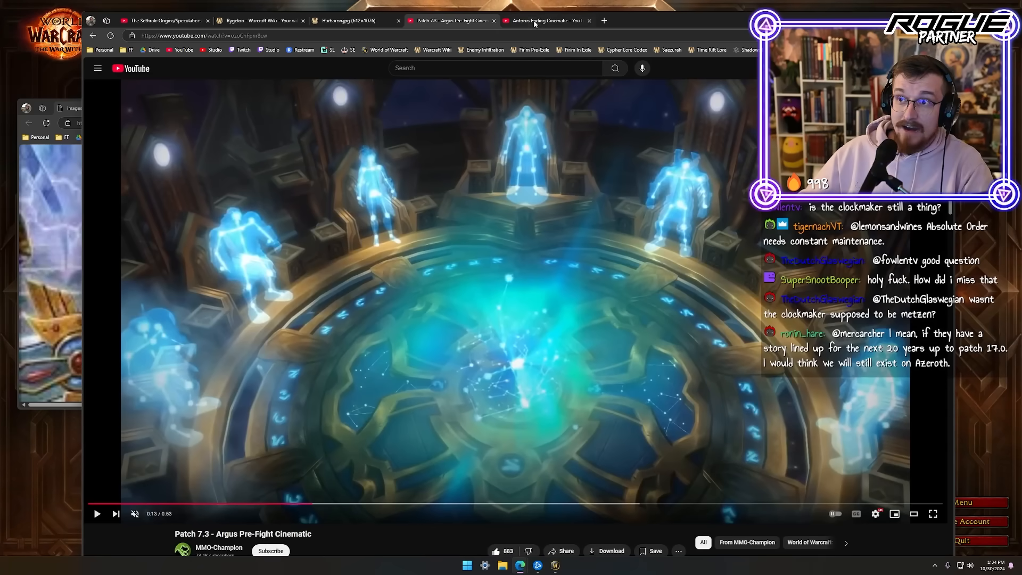
left_click(544, 20)
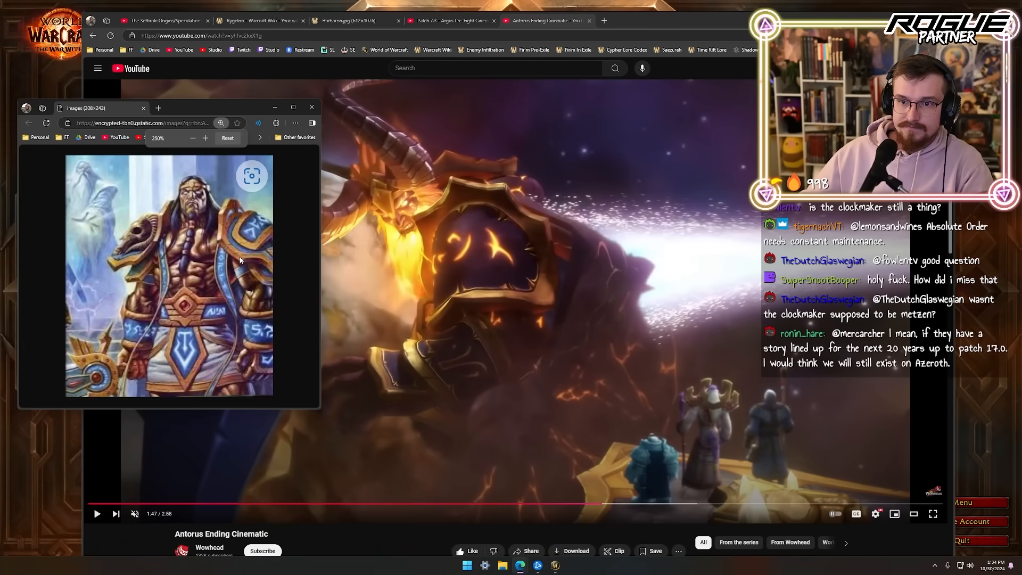
left_click(311, 107)
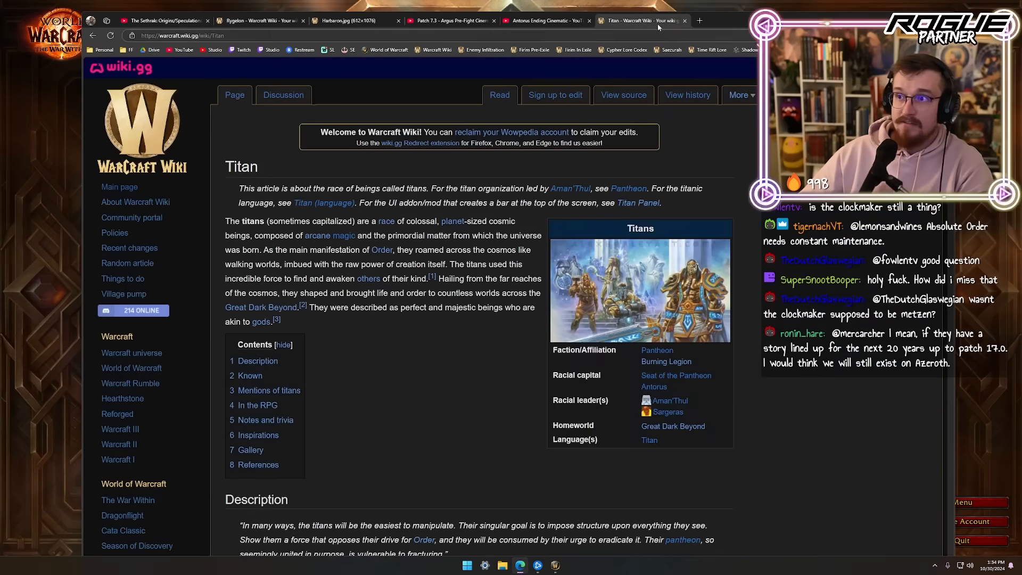
Step: Open Pantheon.jpg from the Titan article to show the titan artwork full size
left_click(639, 290)
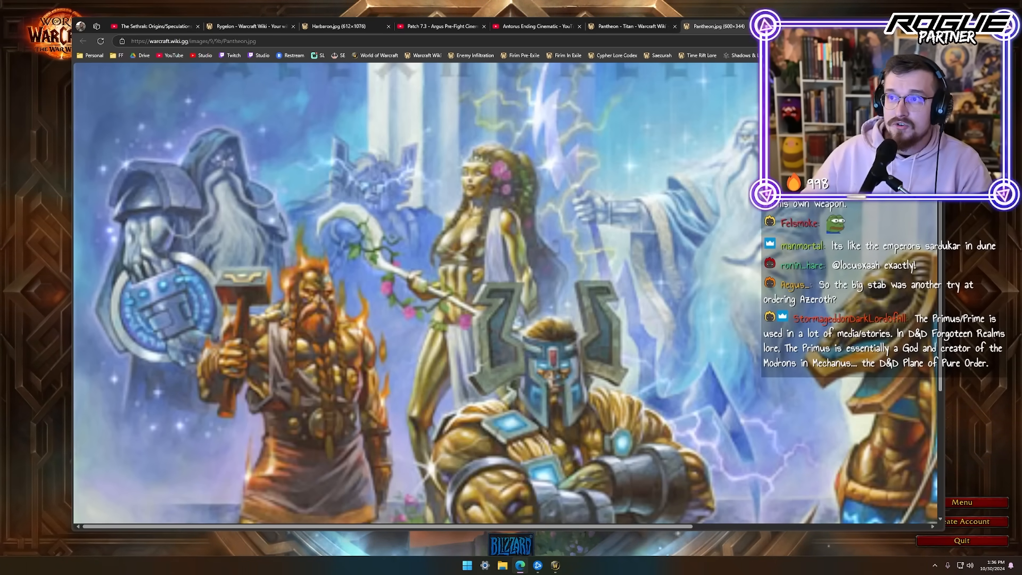
Step: Switch back to the Antorus Ending Cinematic and resume playback from 1:47
left_click(536, 26)
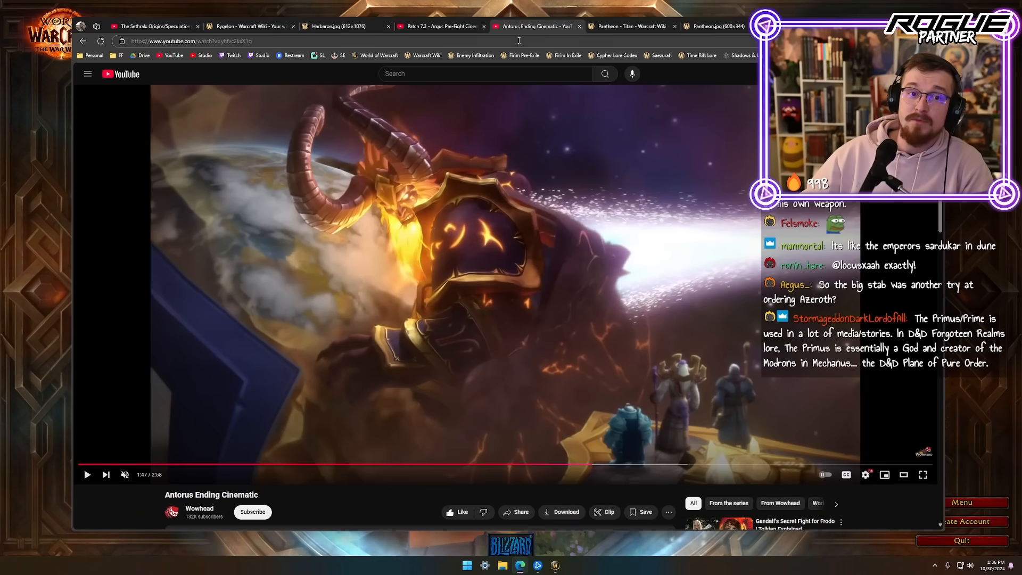
left_click(577, 464)
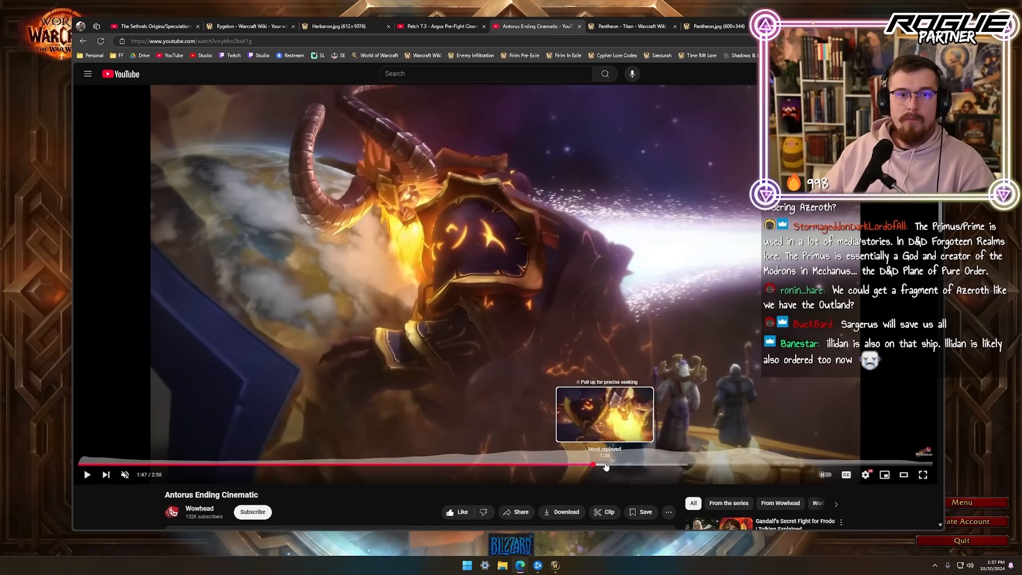
left_click(87, 473)
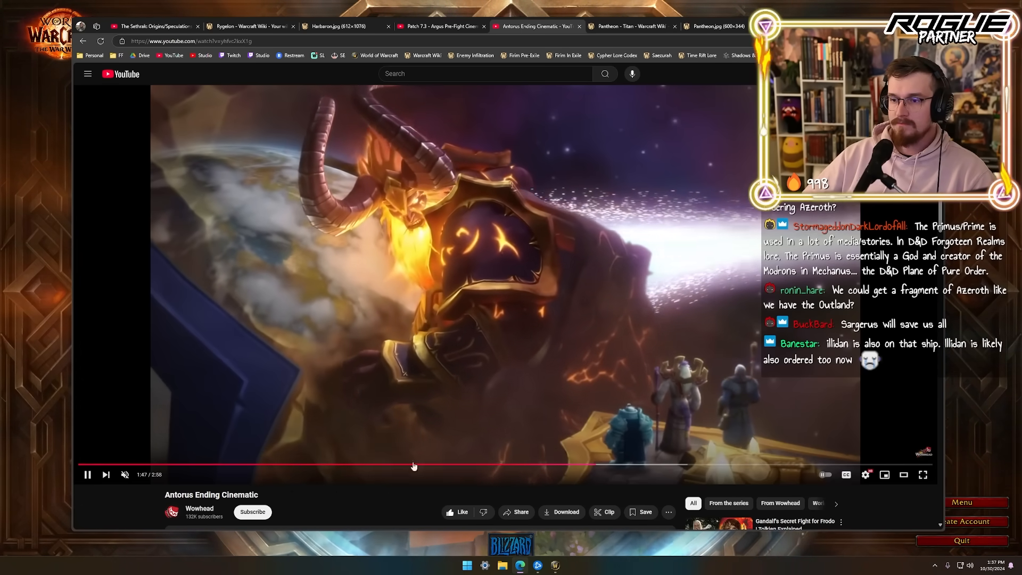